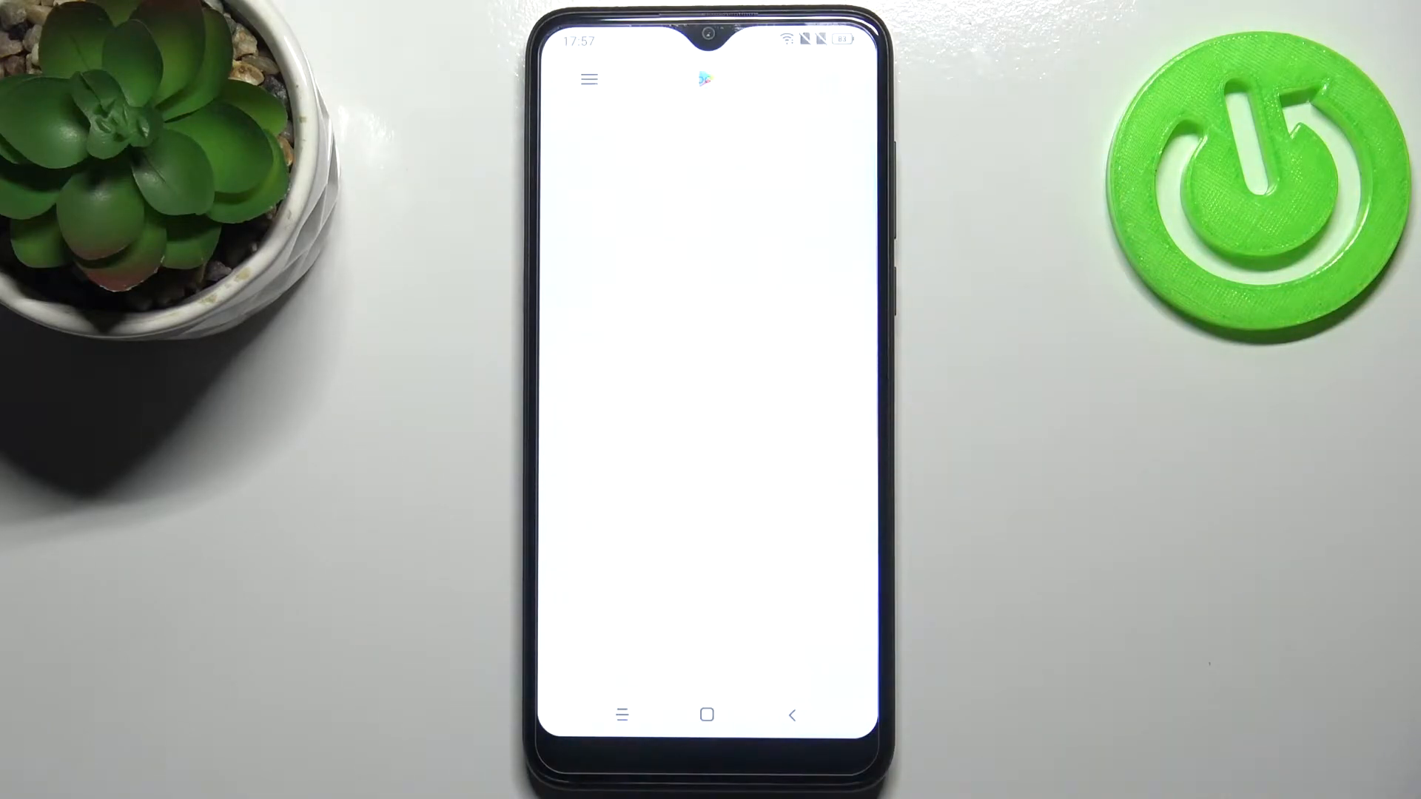
# Open 'My apps & games' from the Play Store navigation menu
pyautogui.click(587, 80)
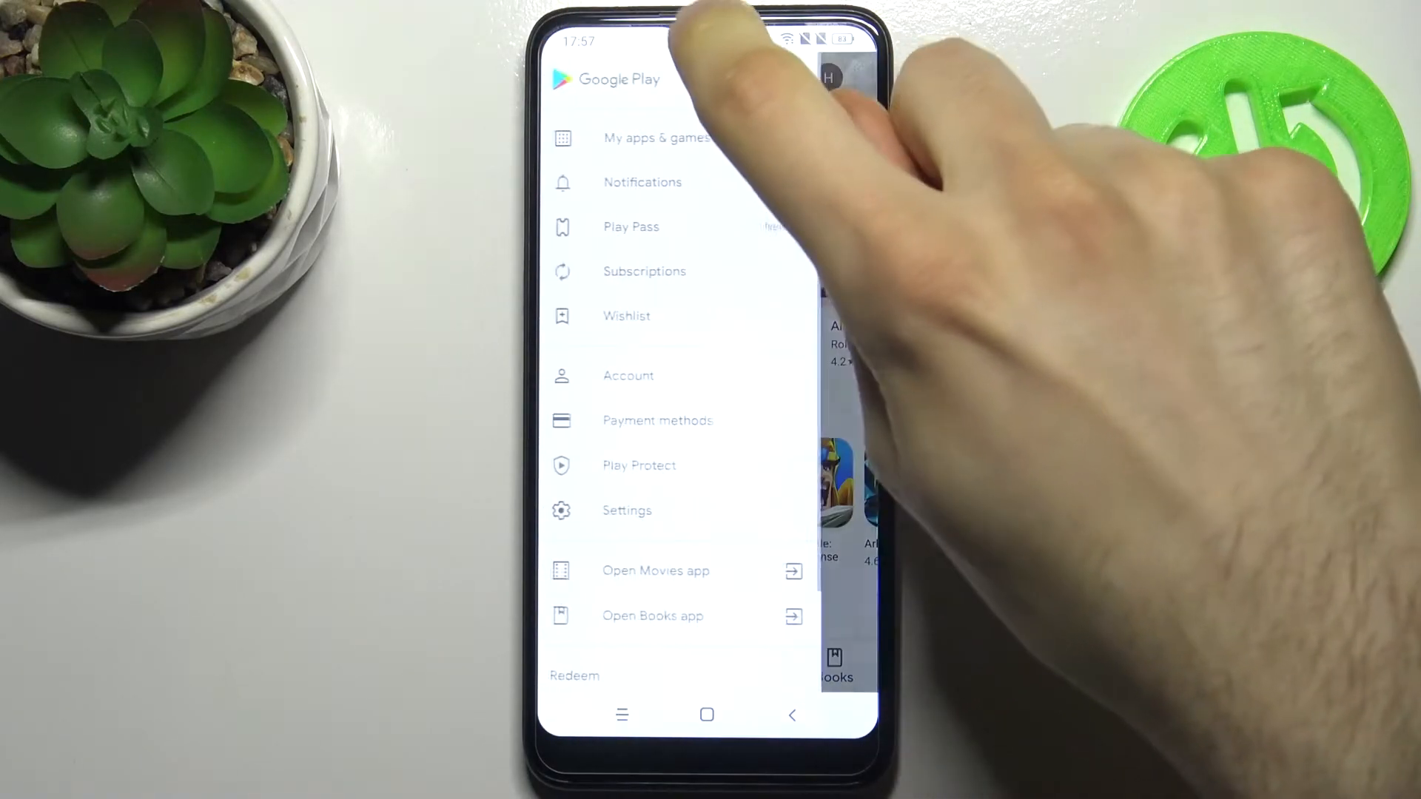
pyautogui.click(657, 137)
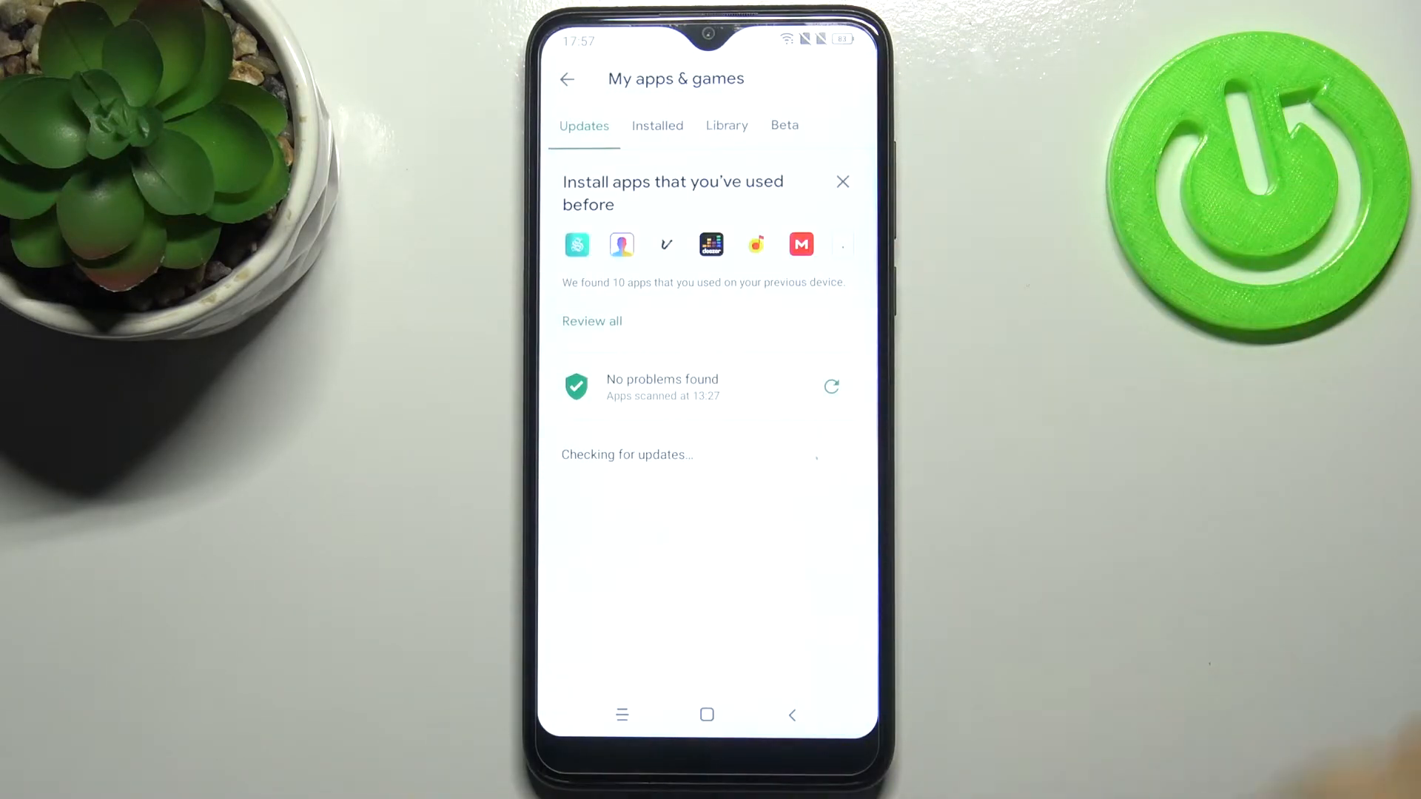
# Scroll through the 22 pending updates and return to the home screen
pyautogui.scroll(-3)
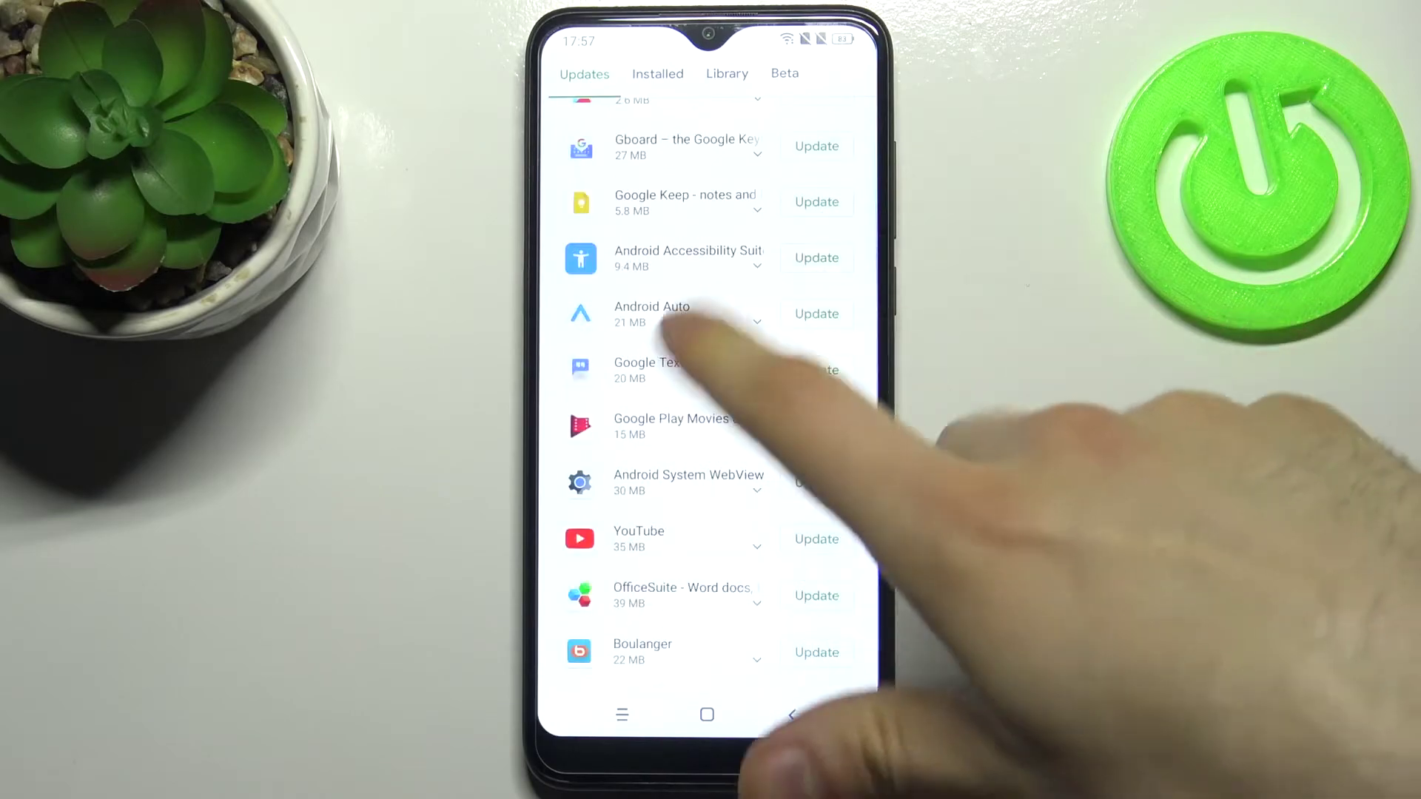
pyautogui.moveTo(708, 408)
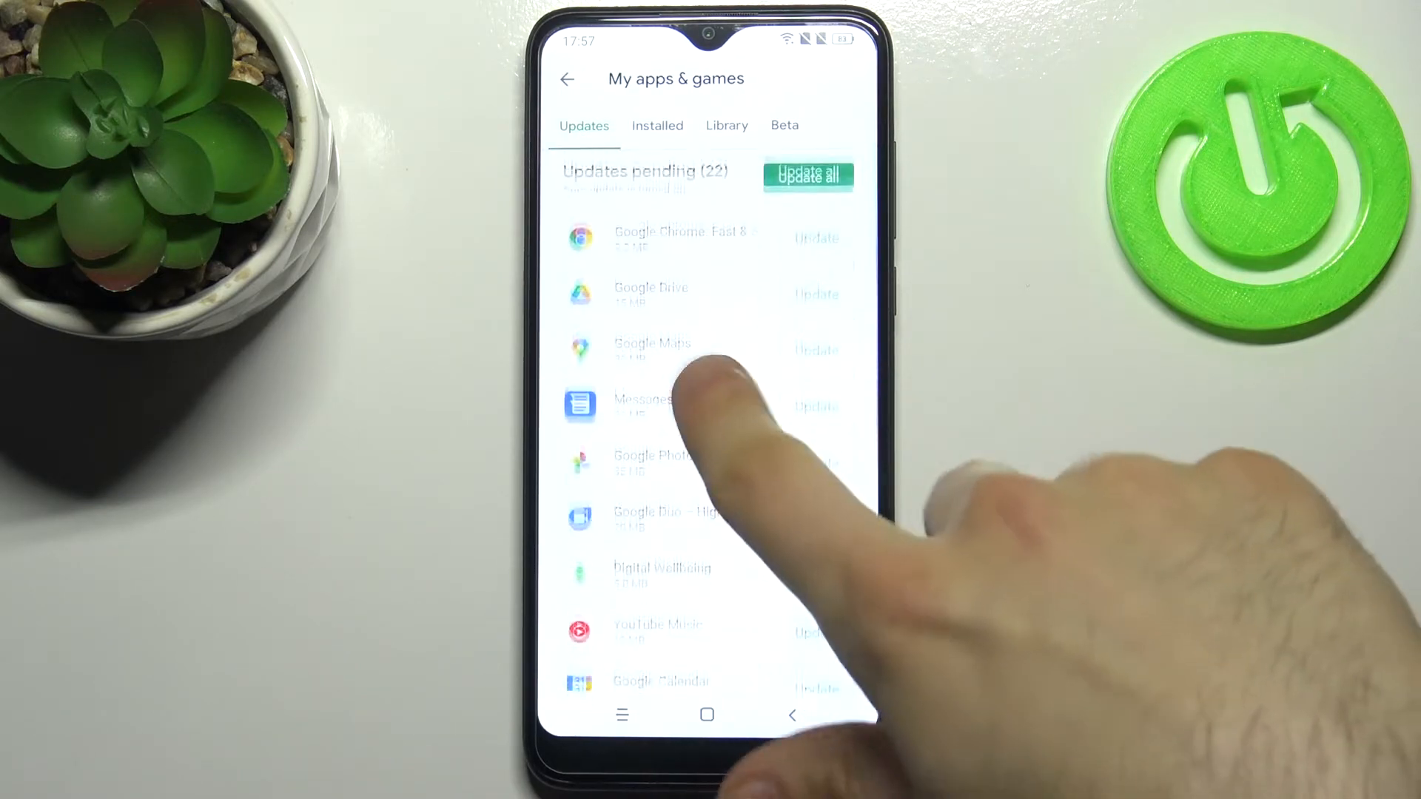
pyautogui.scroll(-3)
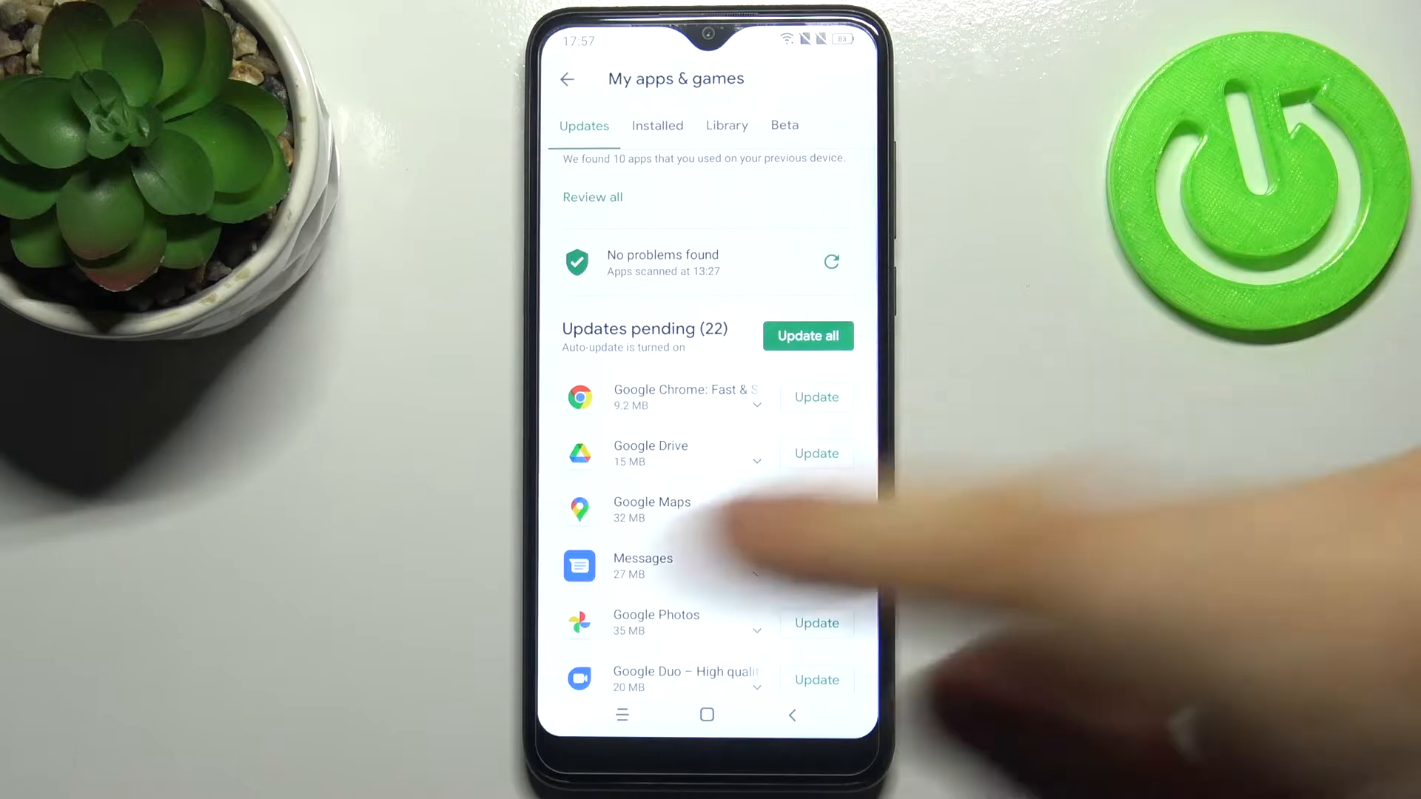
pyautogui.scroll(3)
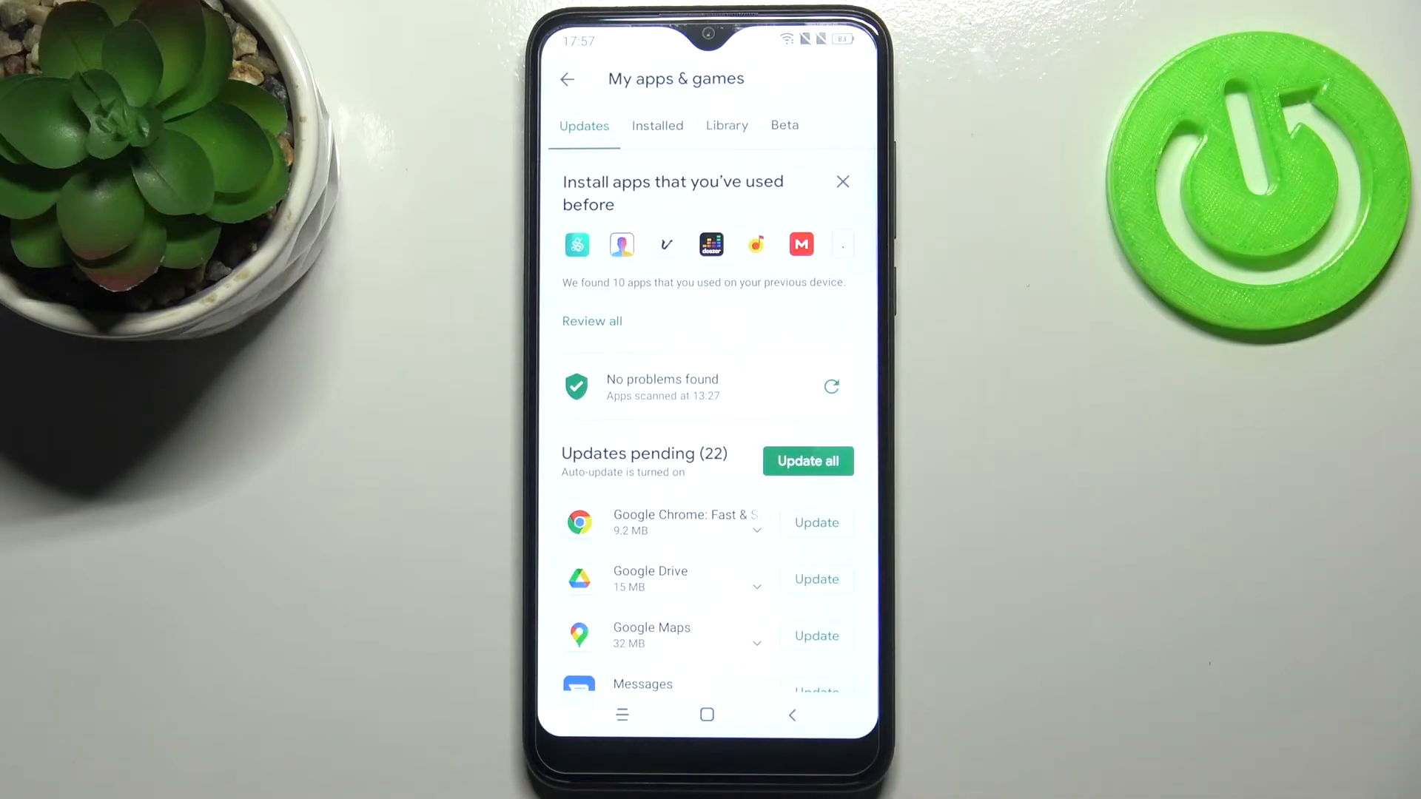
pyautogui.click(706, 714)
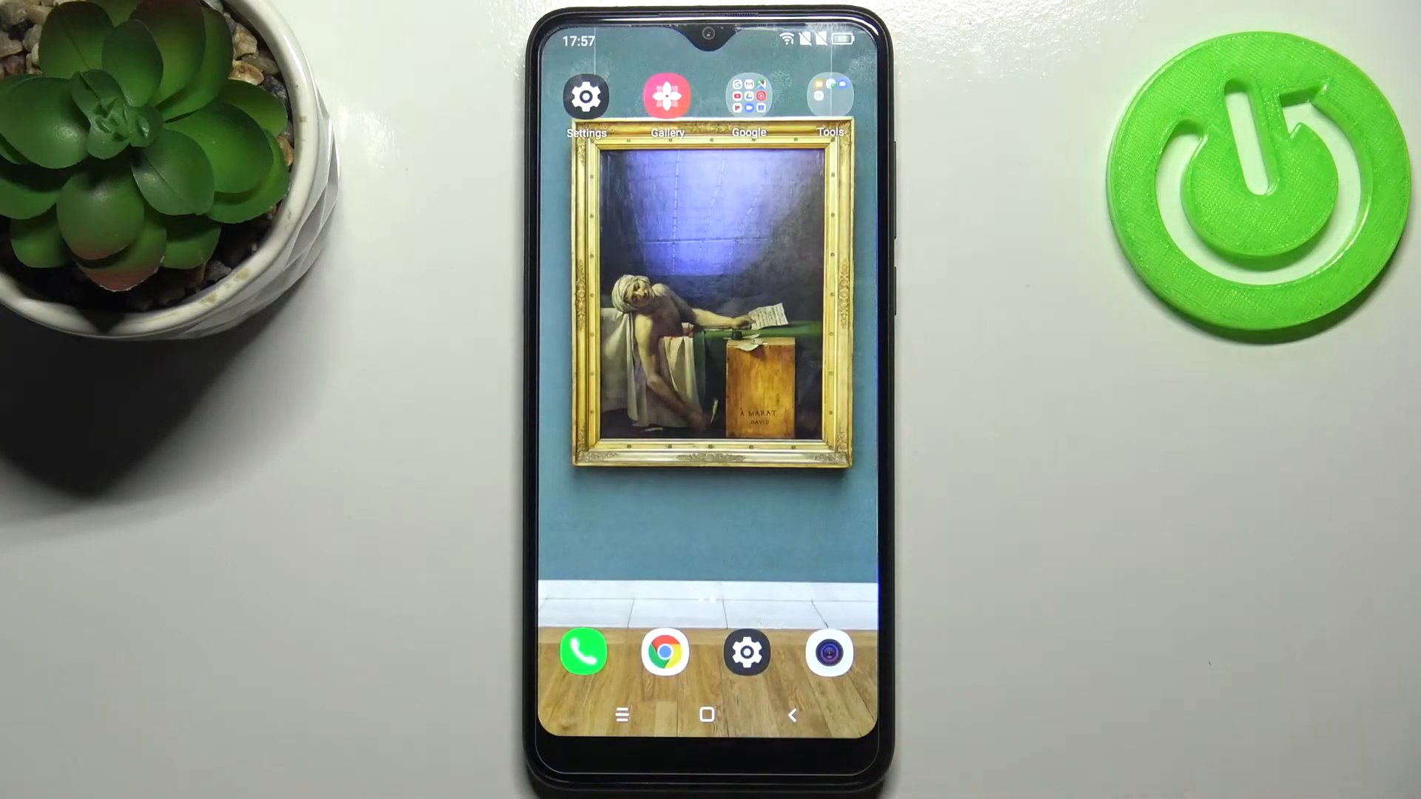